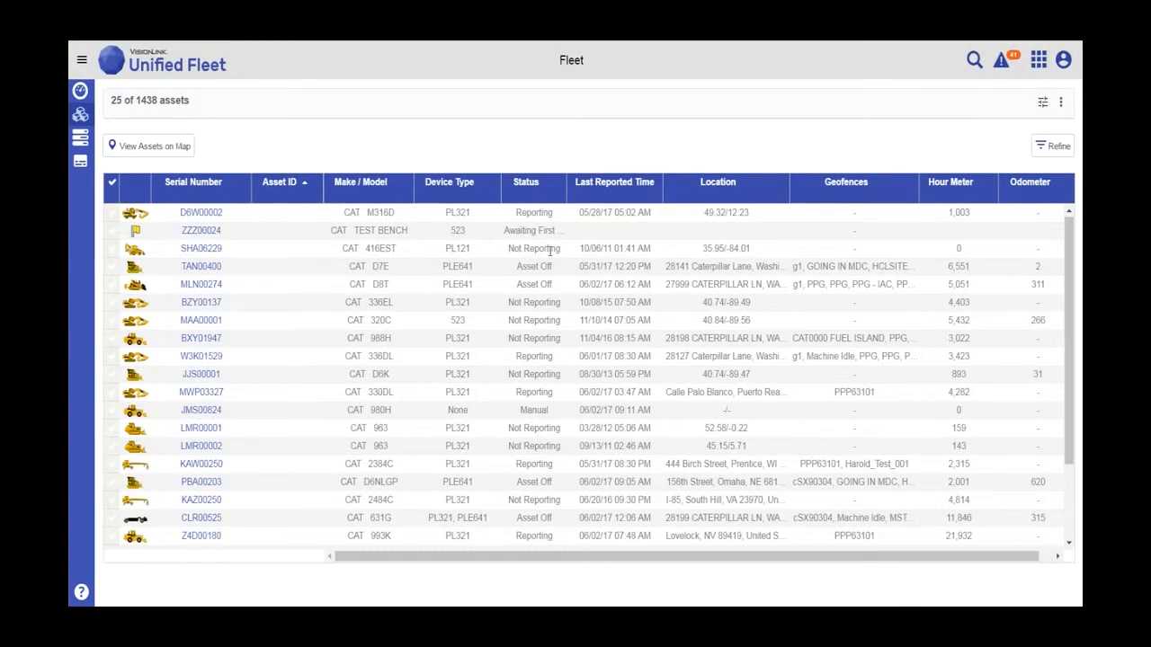
mouse_move(417, 239)
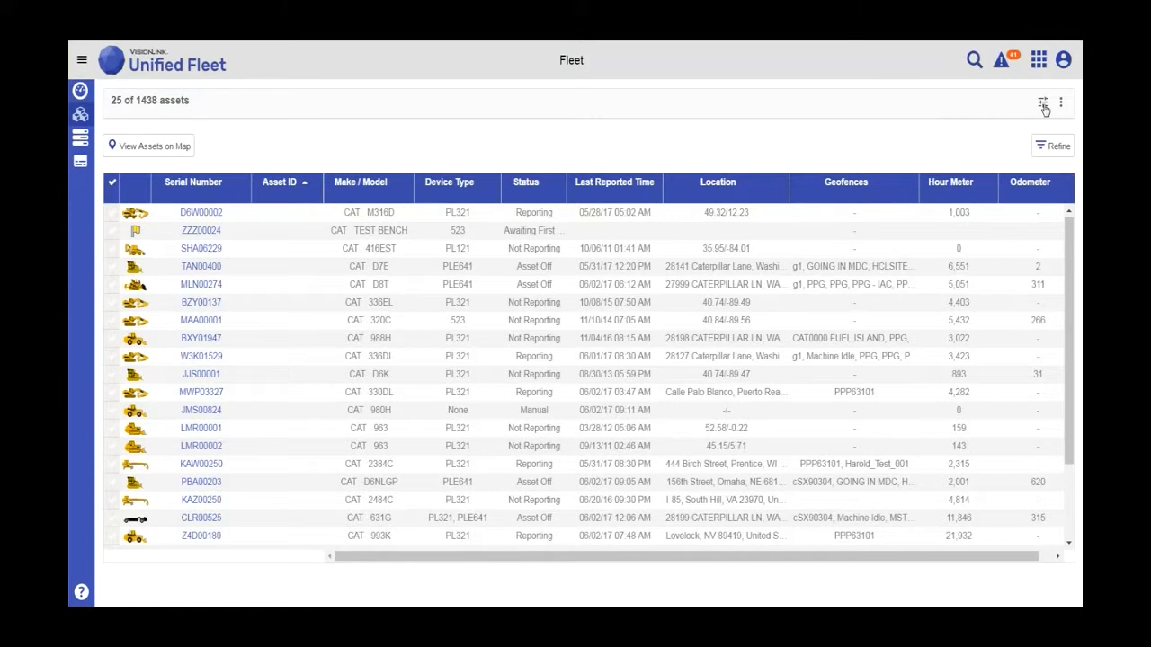
In the global filter, select the Active Rentals Fleet and Clayton Crew groups and reveal Asset Status.
click(1043, 101)
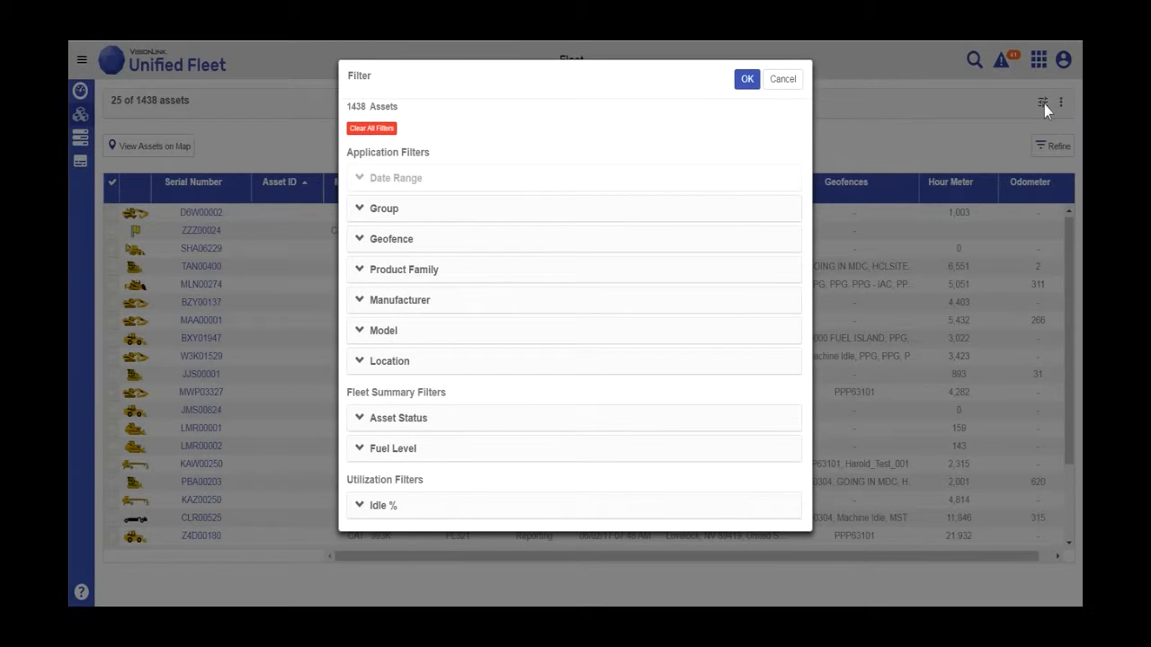
mouse_move(574, 195)
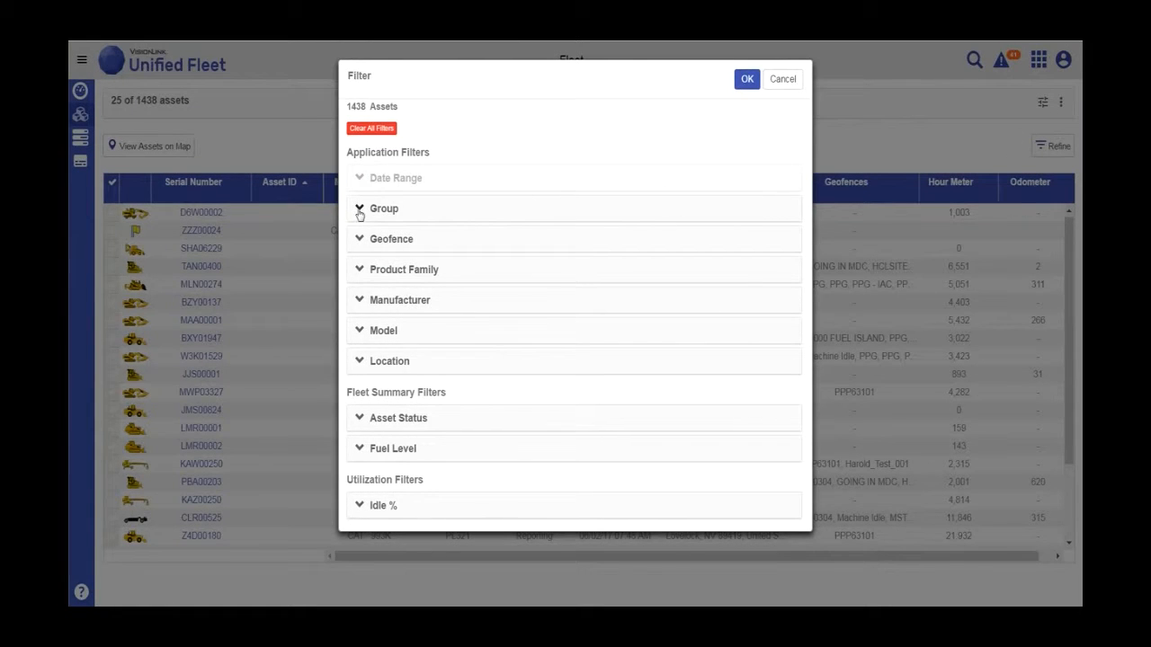
click(385, 209)
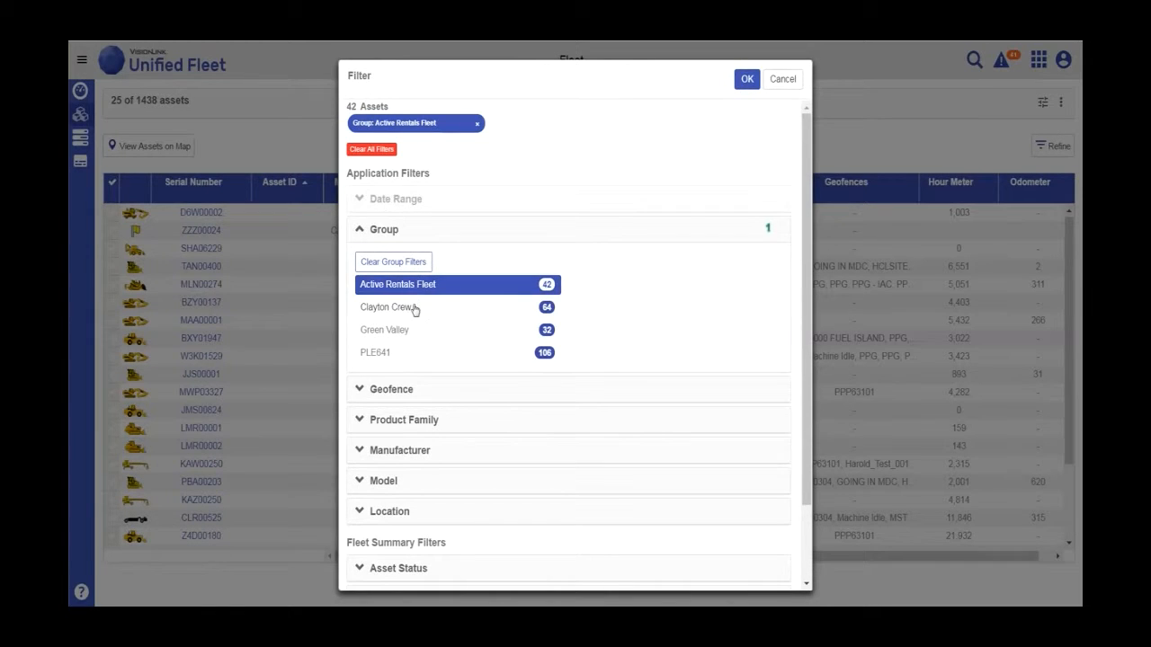
click(388, 306)
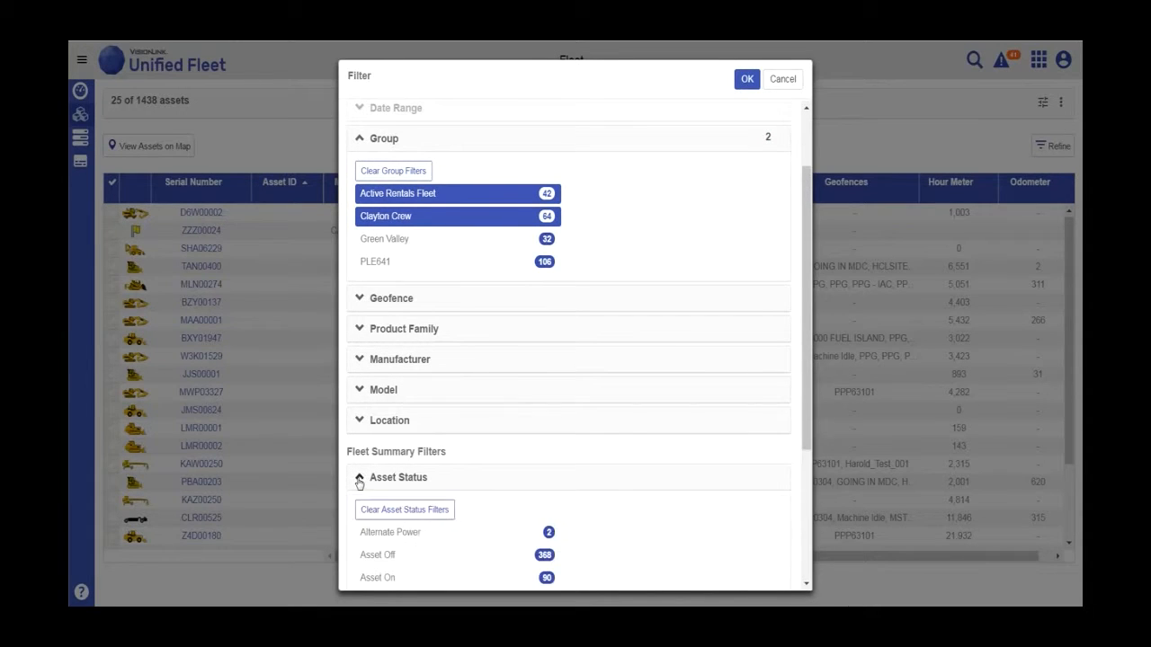
scroll(down, 3)
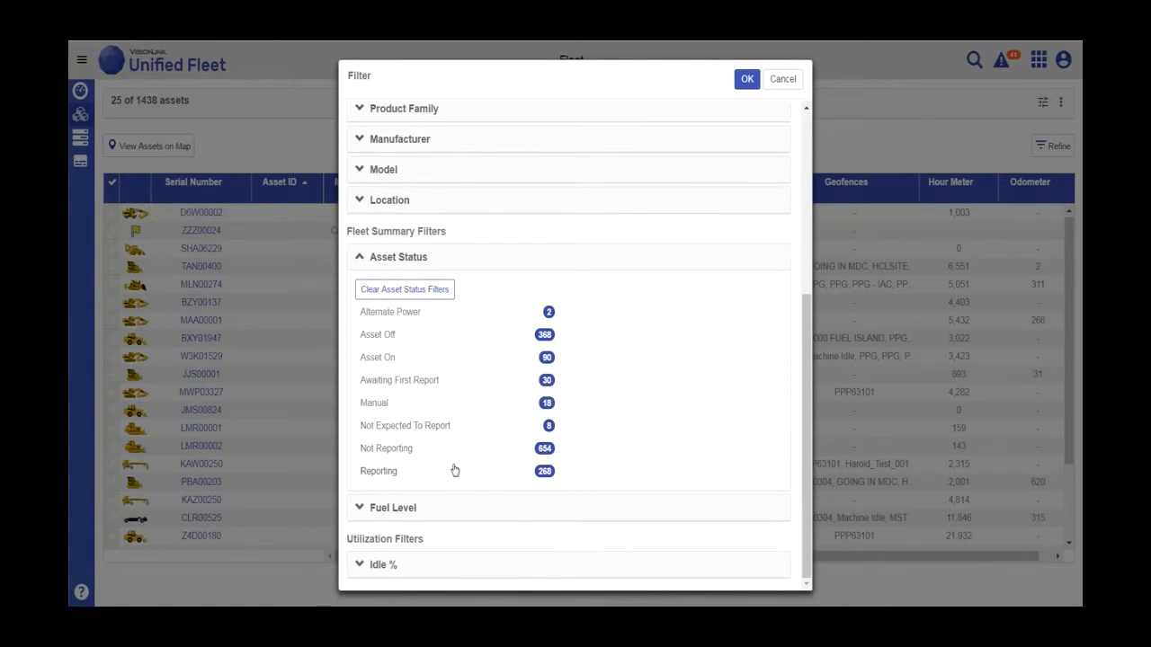
Add the Reporting status, try Idle % >25%, then remove it so 12 assets match.
click(378, 471)
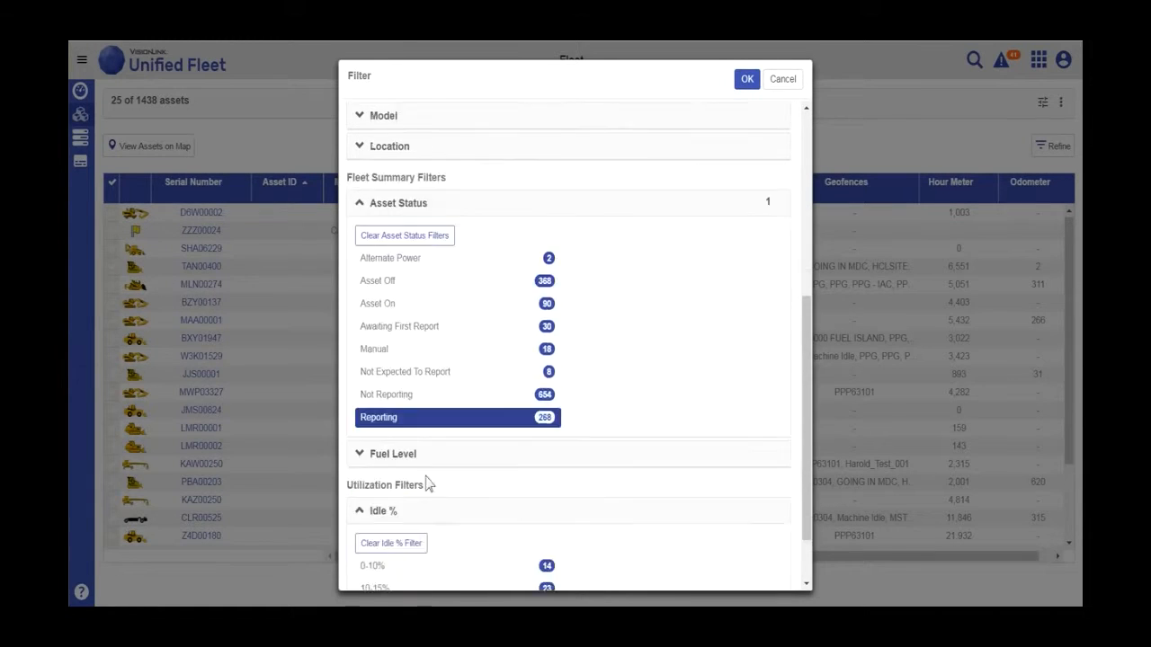
scroll(down, 3)
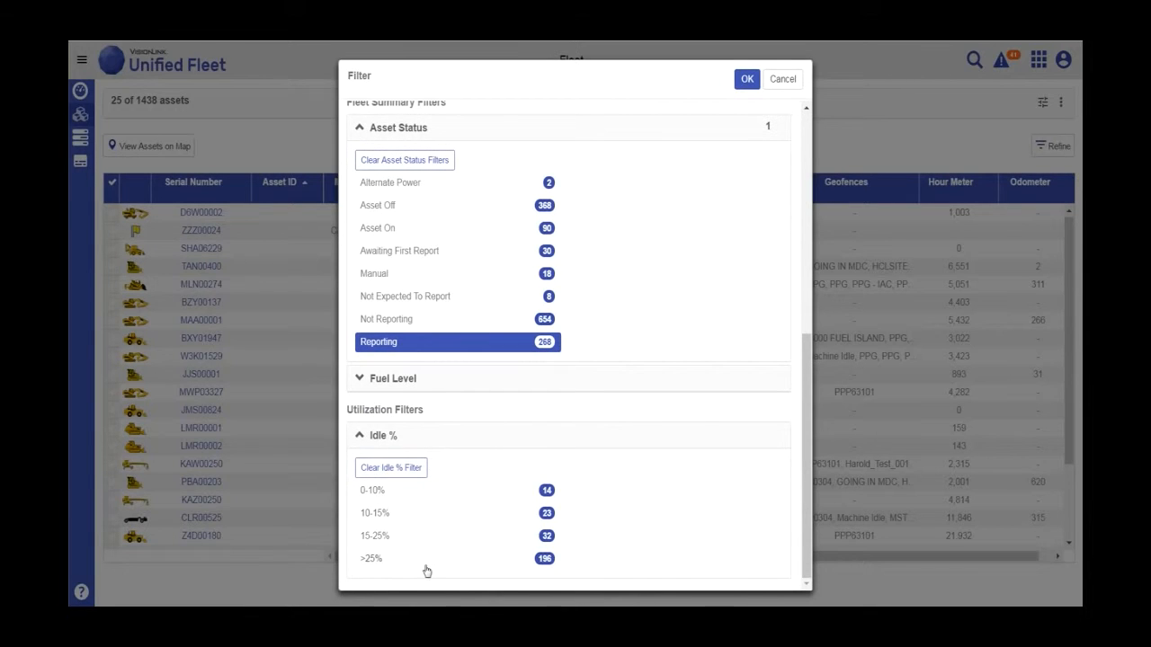
click(428, 557)
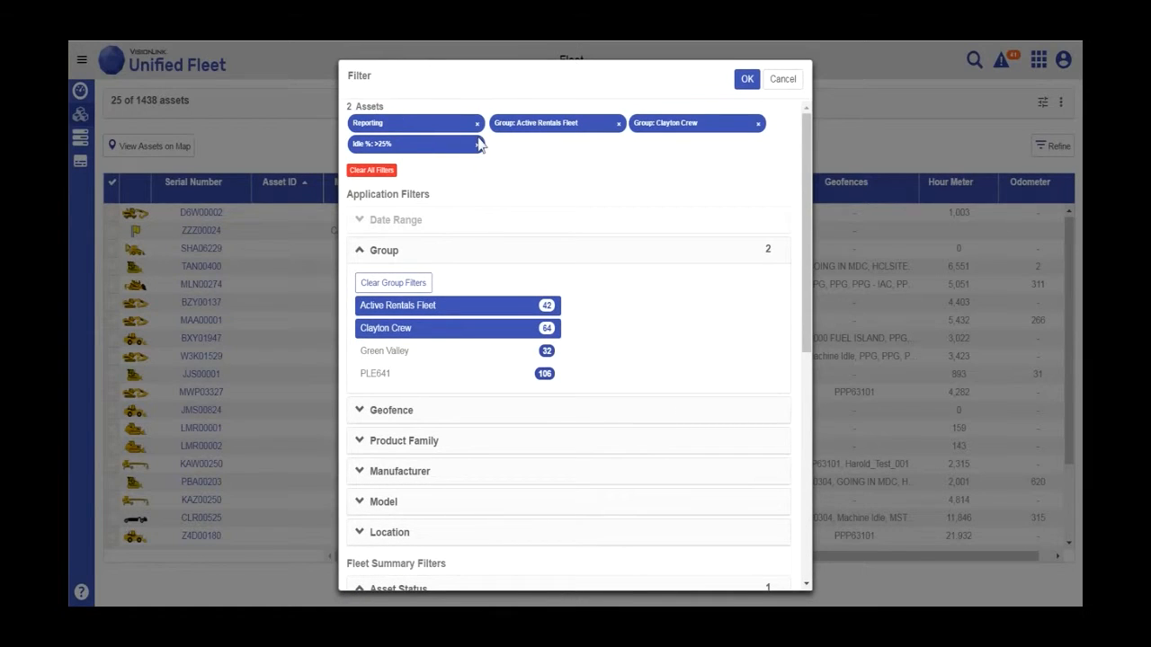
click(482, 144)
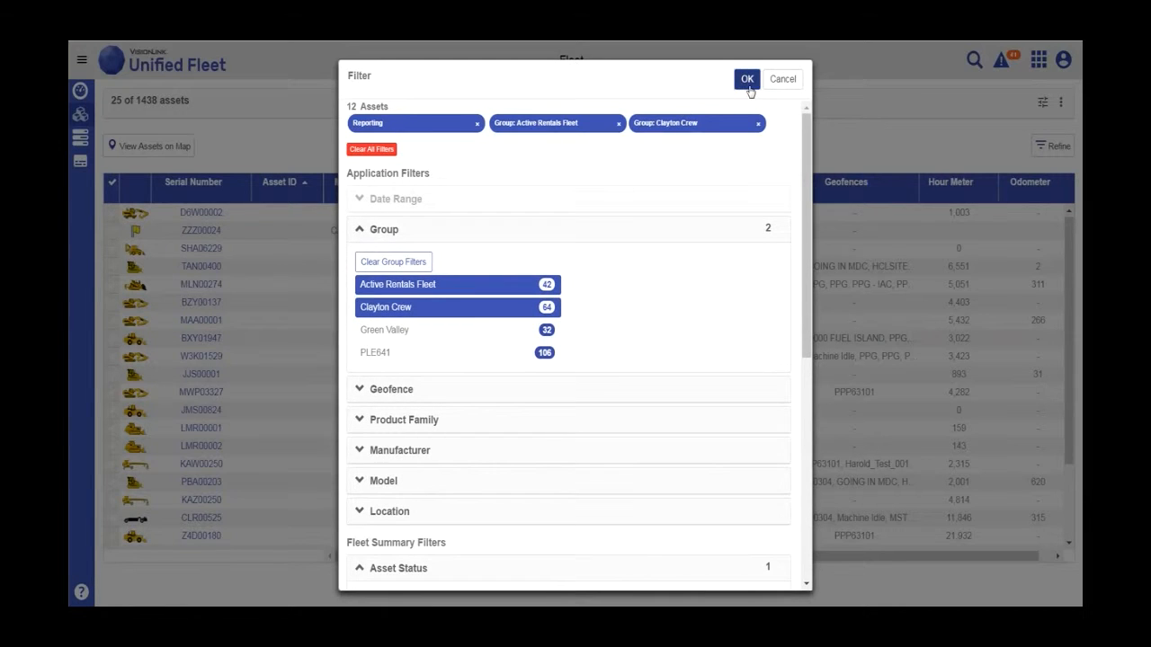
Apply the filter and check the 12 assets carry over to Utilization before returning to Fleet.
click(748, 79)
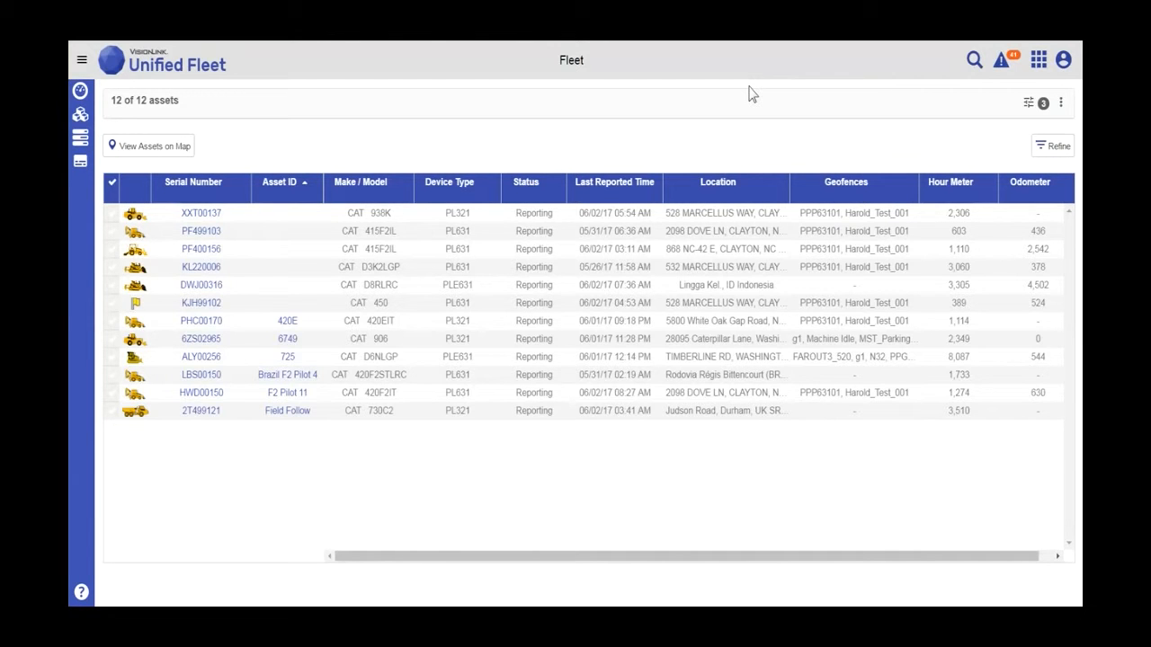
mouse_move(81, 115)
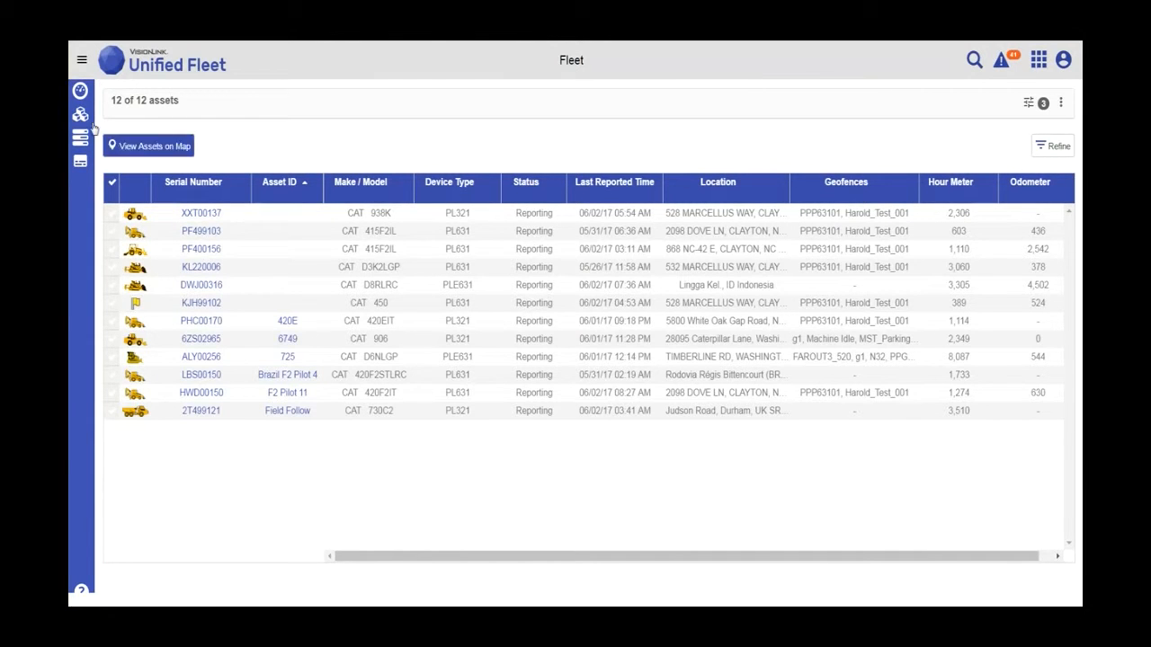
click(79, 137)
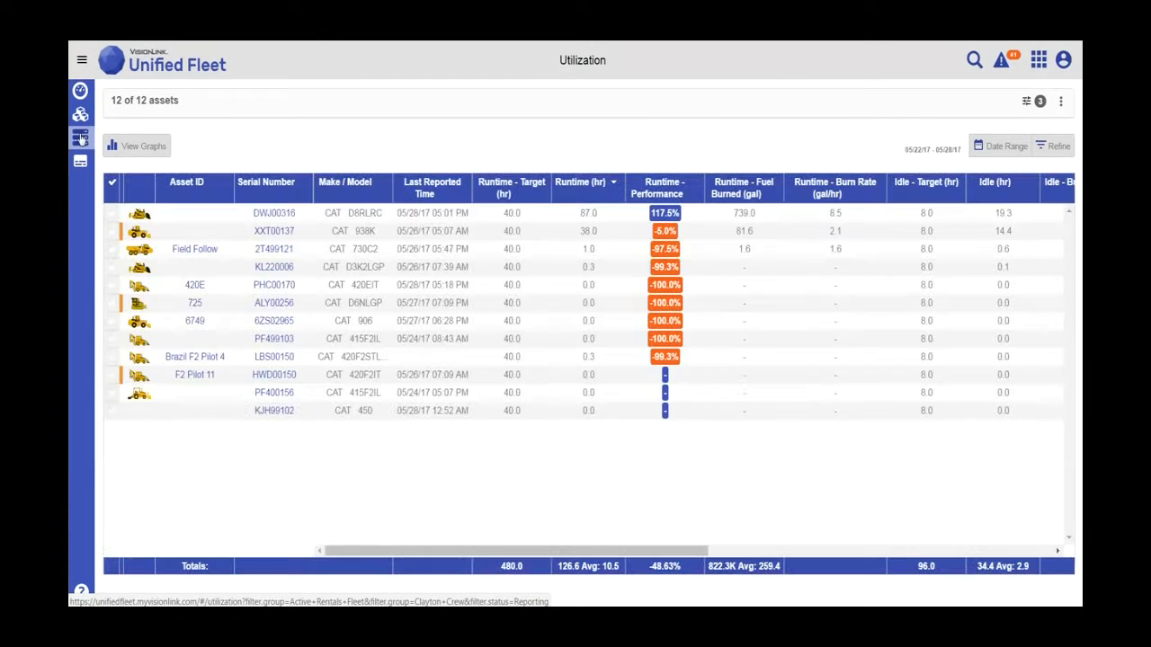
mouse_move(79, 162)
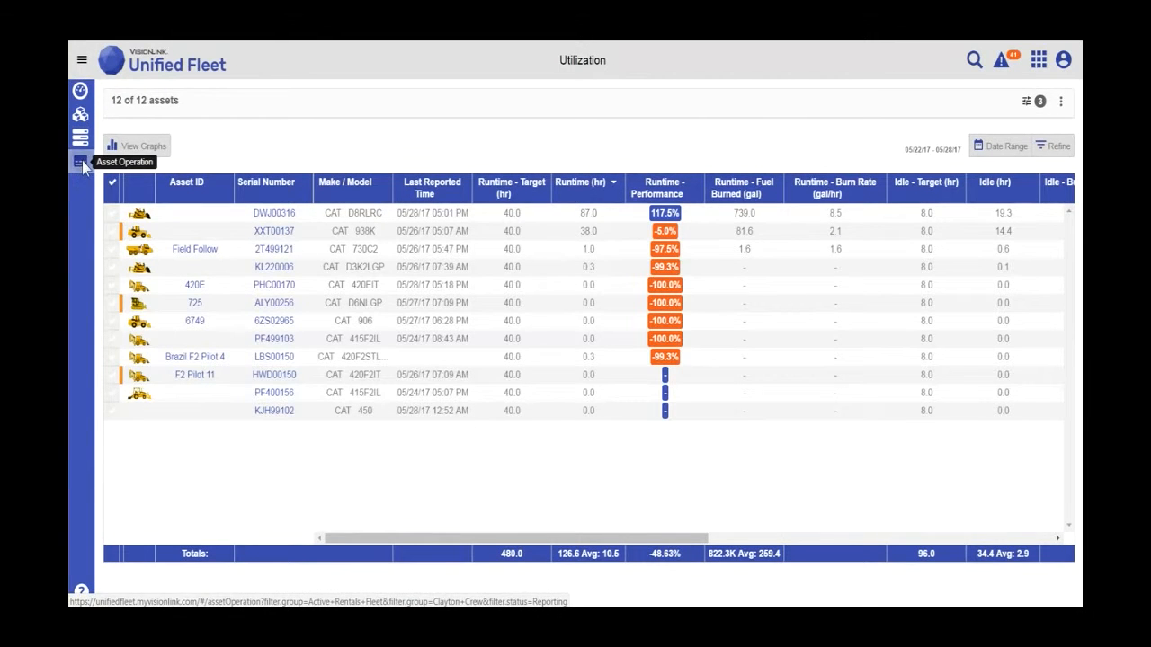
click(81, 163)
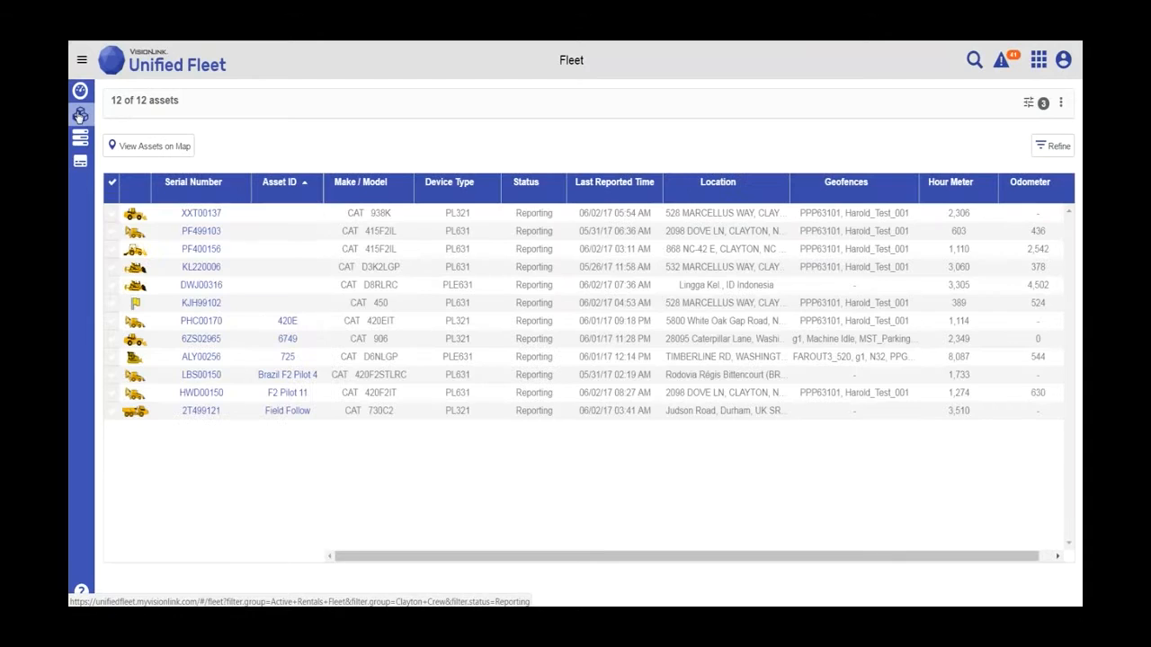
mouse_move(1052, 145)
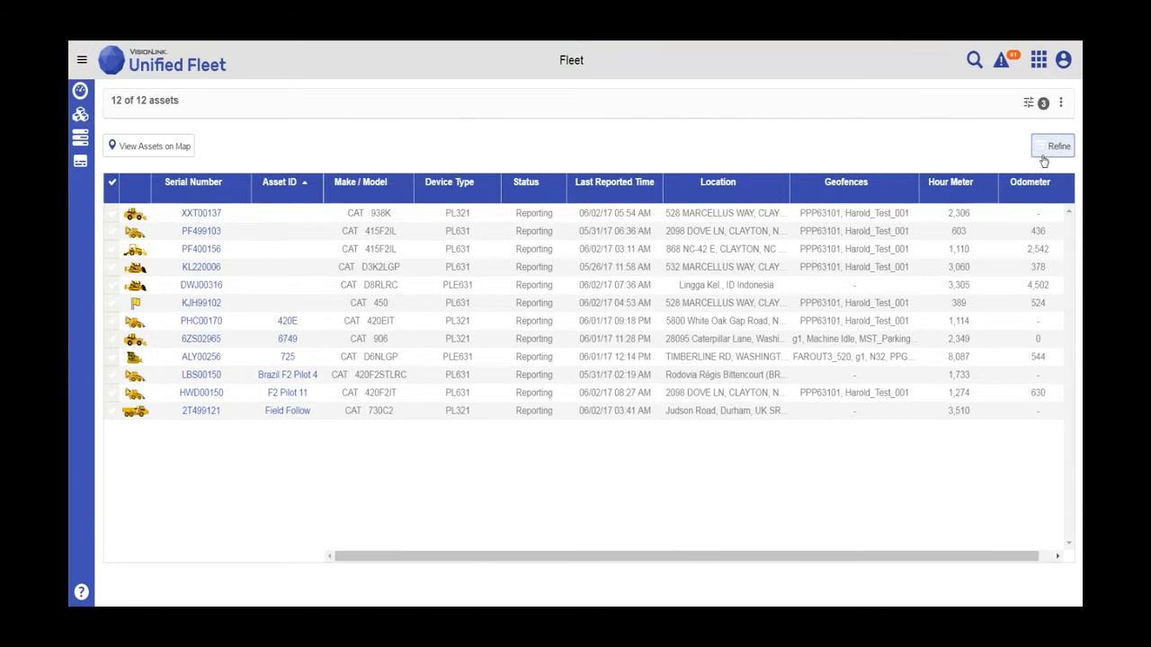
Clear all filters to restore 1438 assets and confirm the filter dialog is empty.
click(1052, 146)
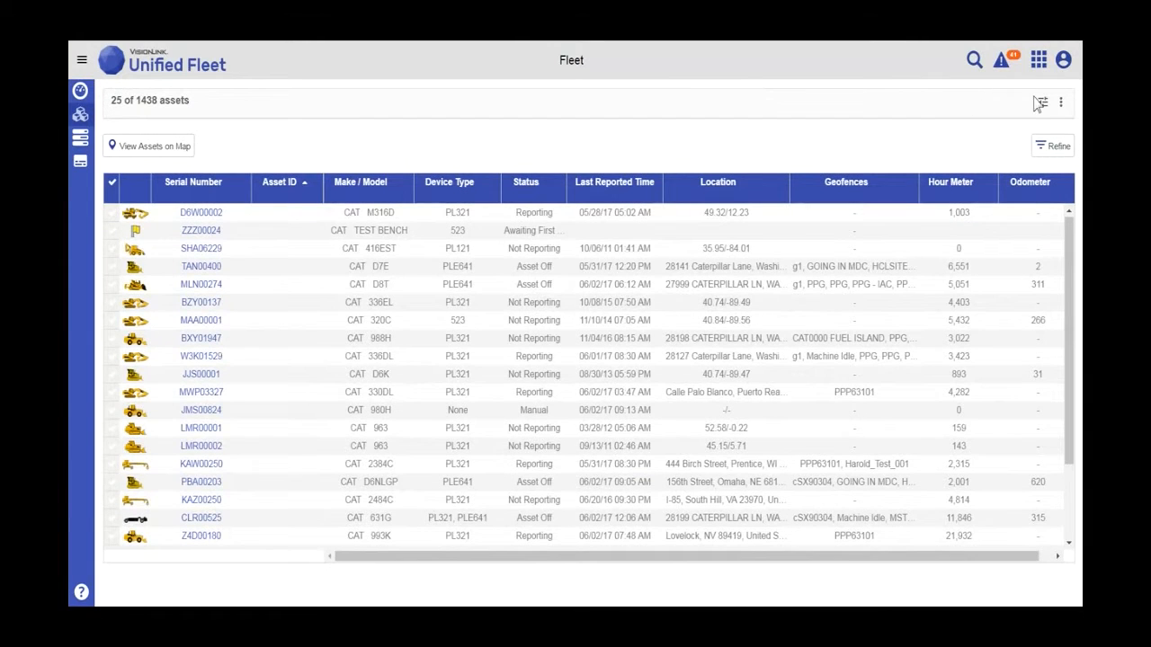
click(1041, 100)
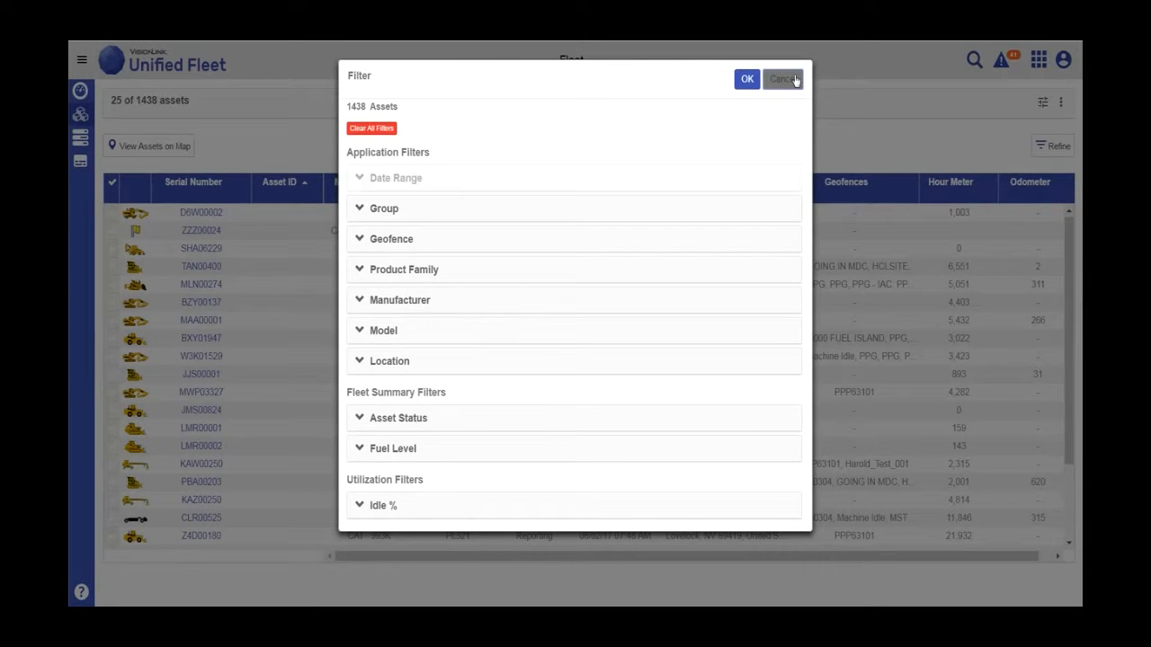
click(781, 80)
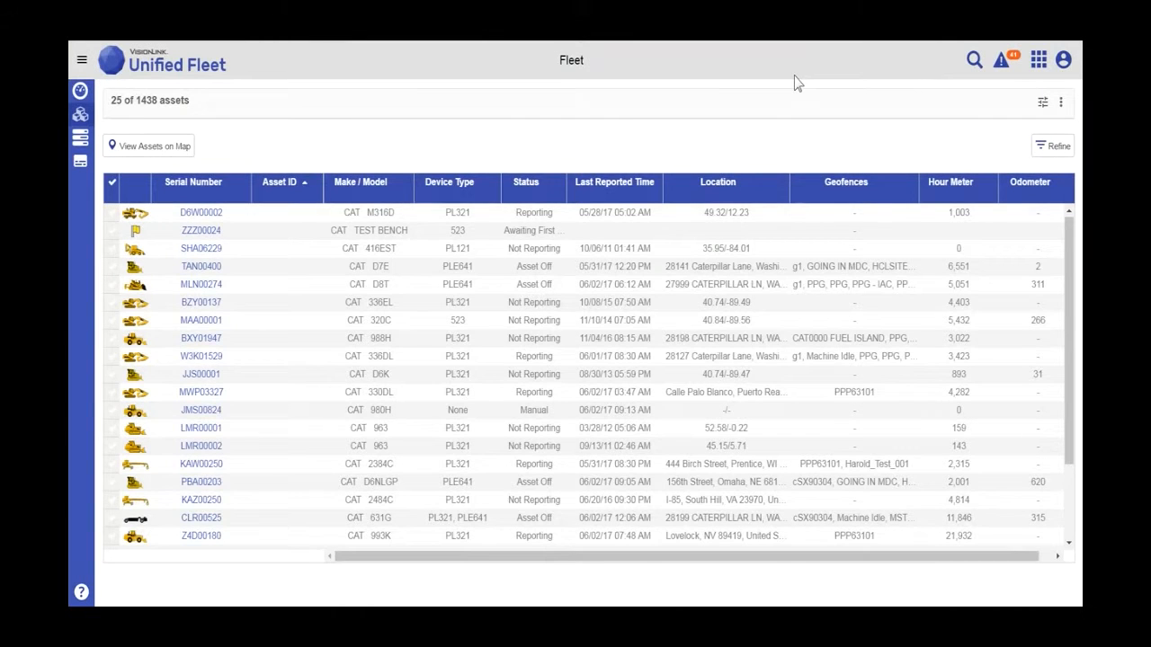
mouse_move(974, 62)
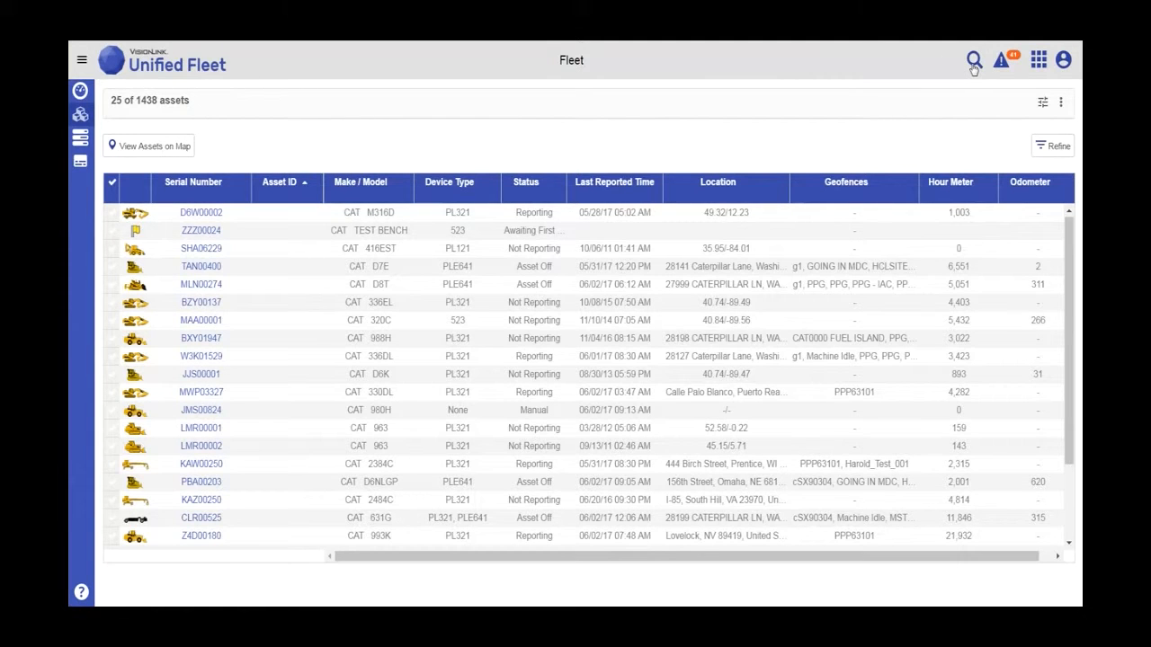
Search serial '009', open asset KRS00912, then open the CW2 PL161 work tool dashboard.
click(972, 60)
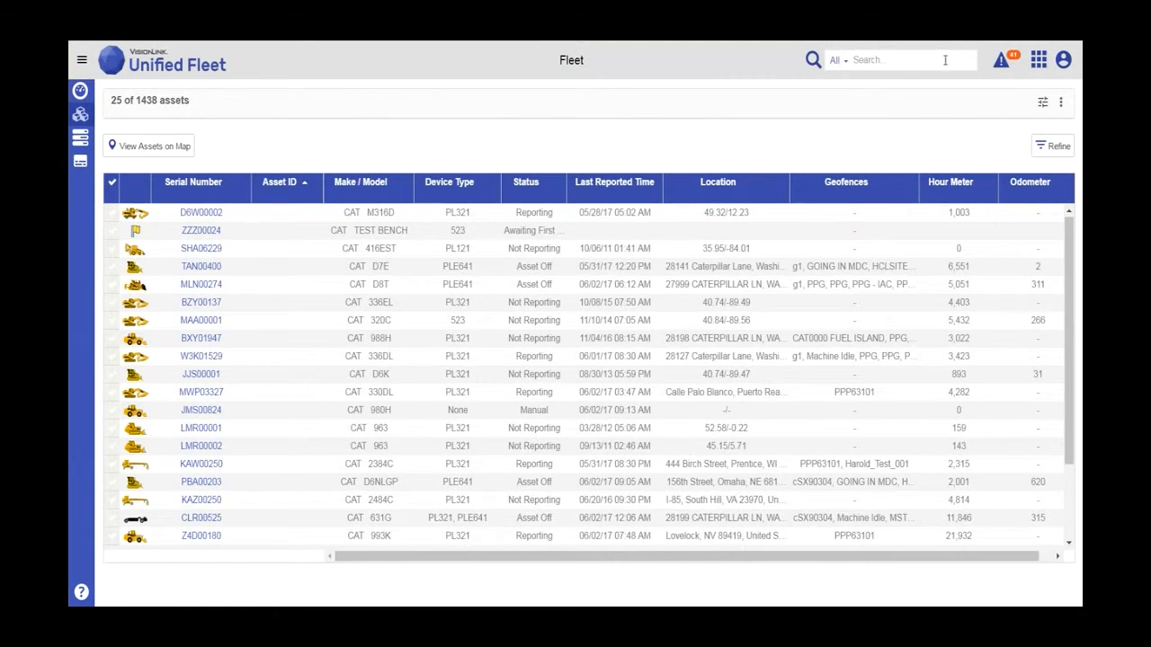
text(009)
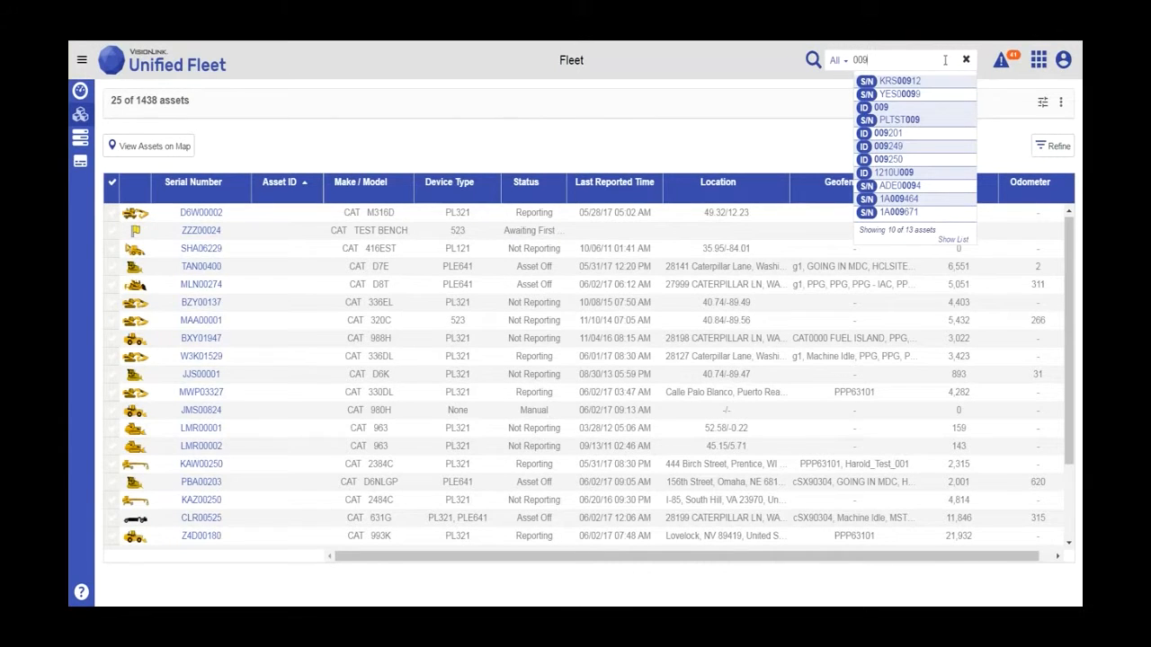
mouse_move(910, 81)
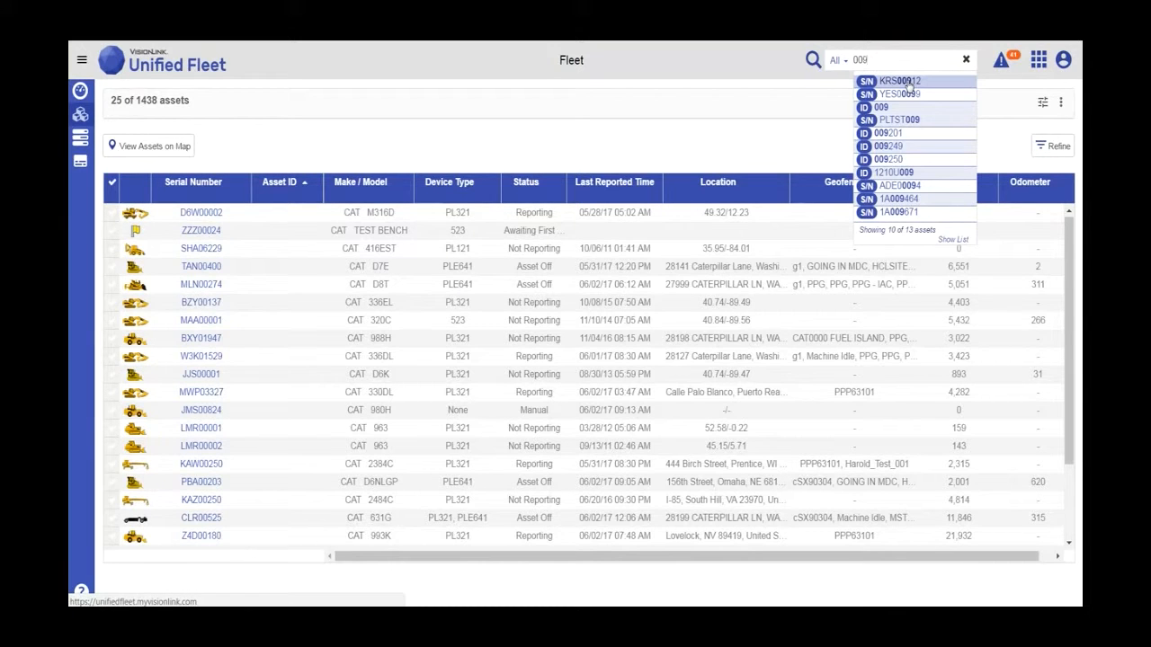
click(899, 80)
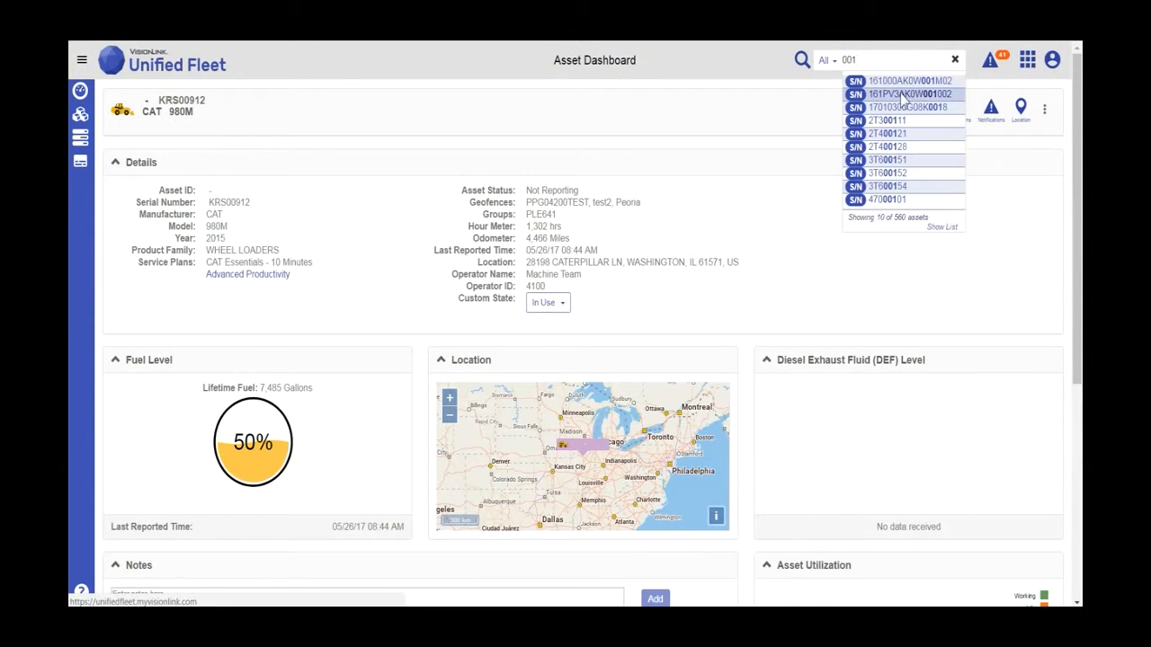
click(899, 93)
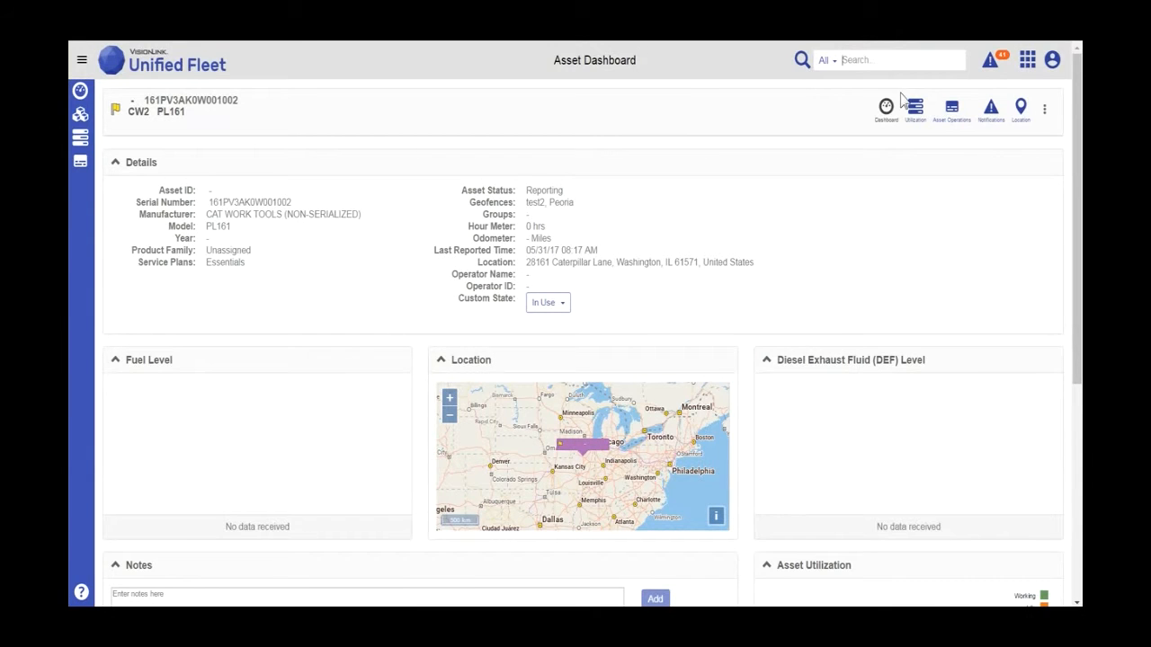
mouse_move(79, 115)
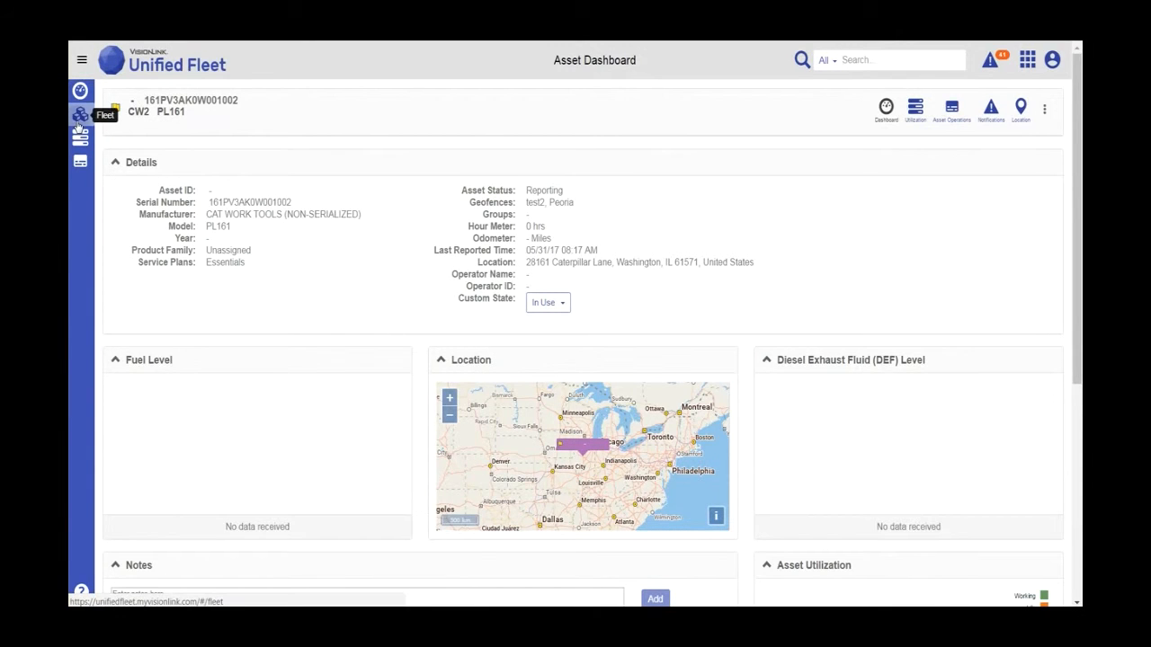